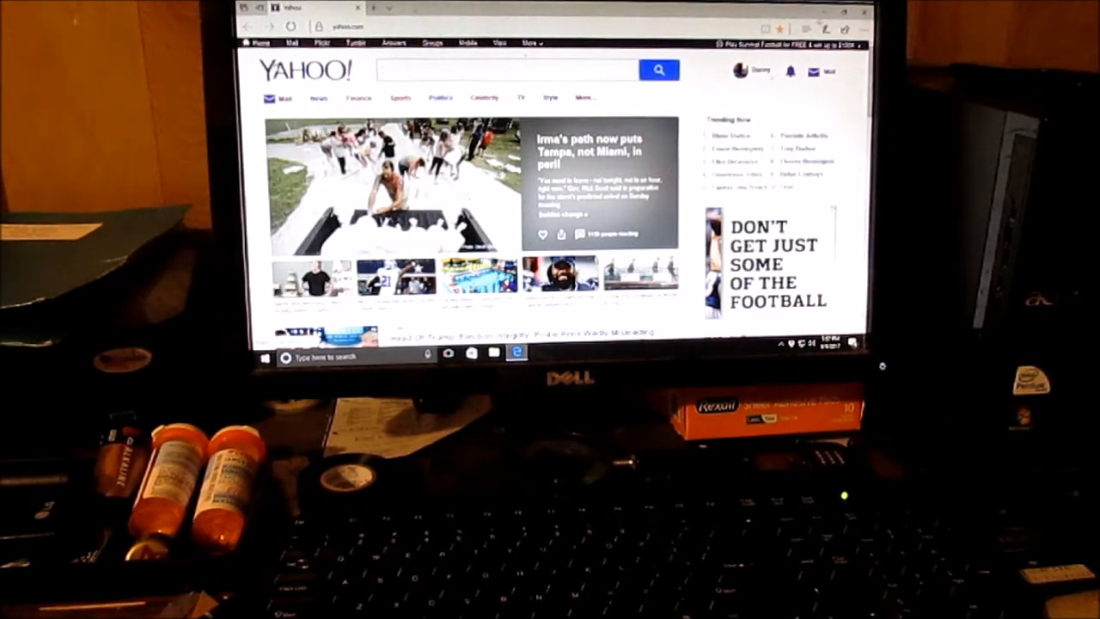
Scroll down the Yahoo home page and open Yahoo Mail
scroll(down, 3)
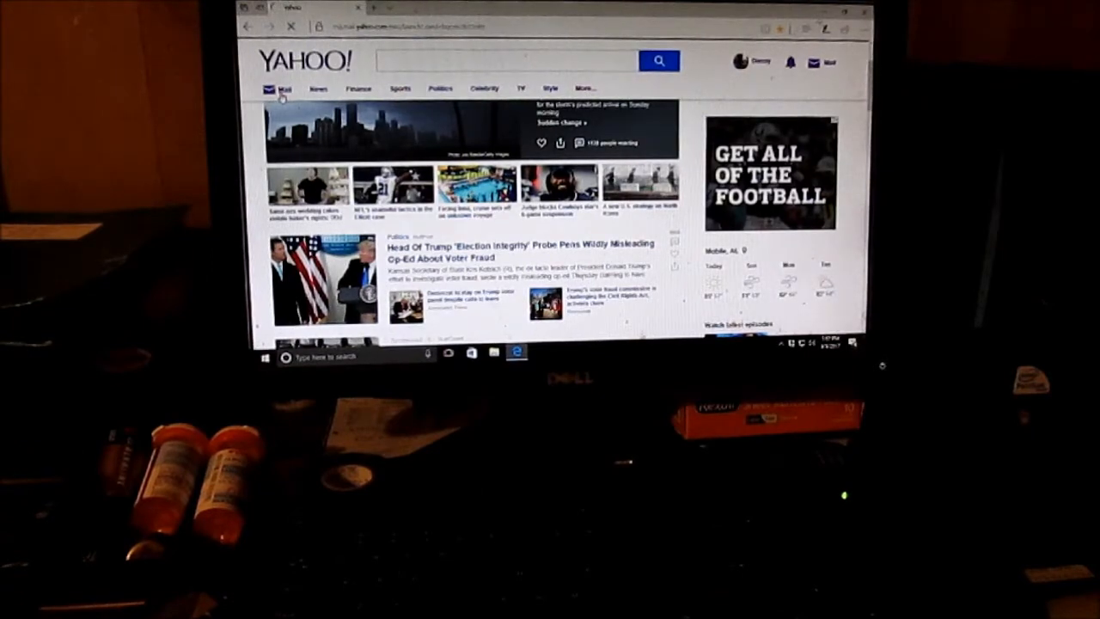
click(283, 89)
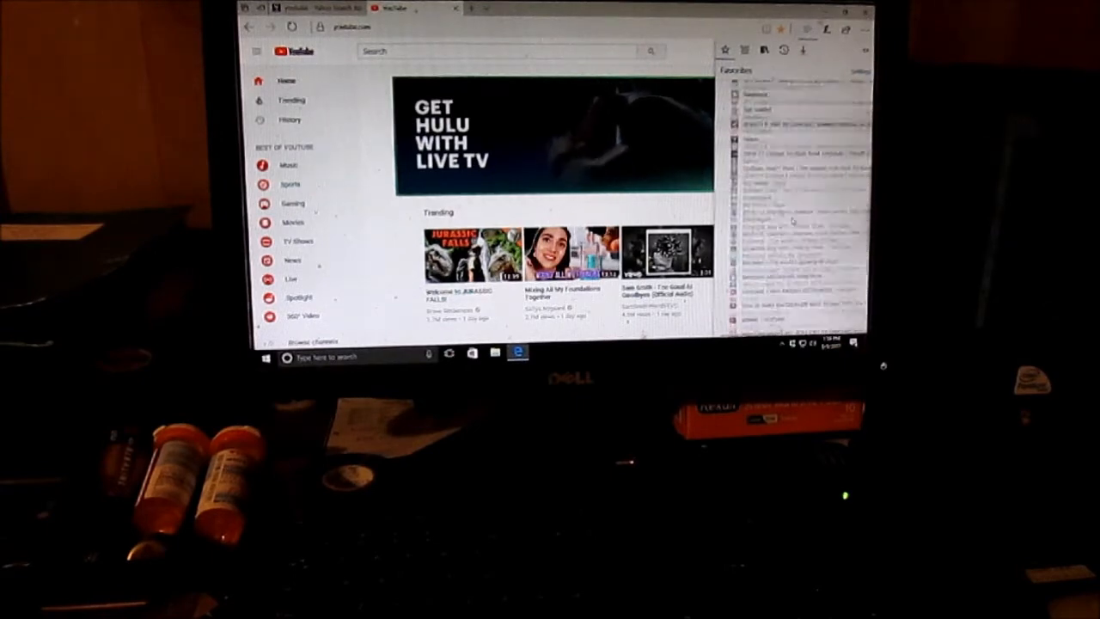
Search YouTube for 'how to work win 10', play the beginners guide video, then close the browser
text(how to work win 10)
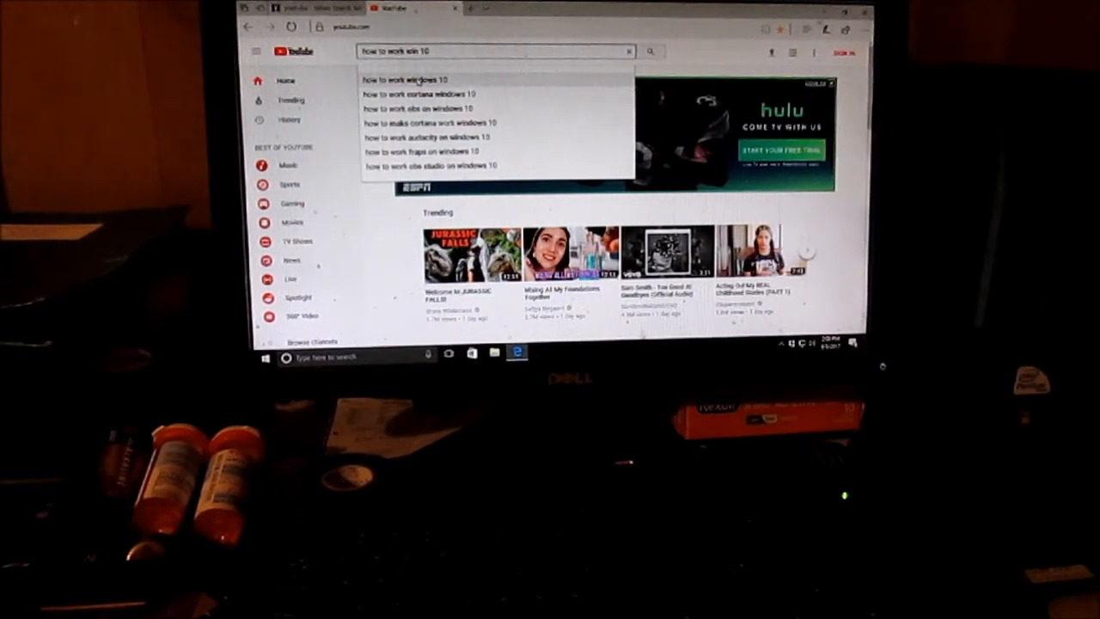
click(409, 79)
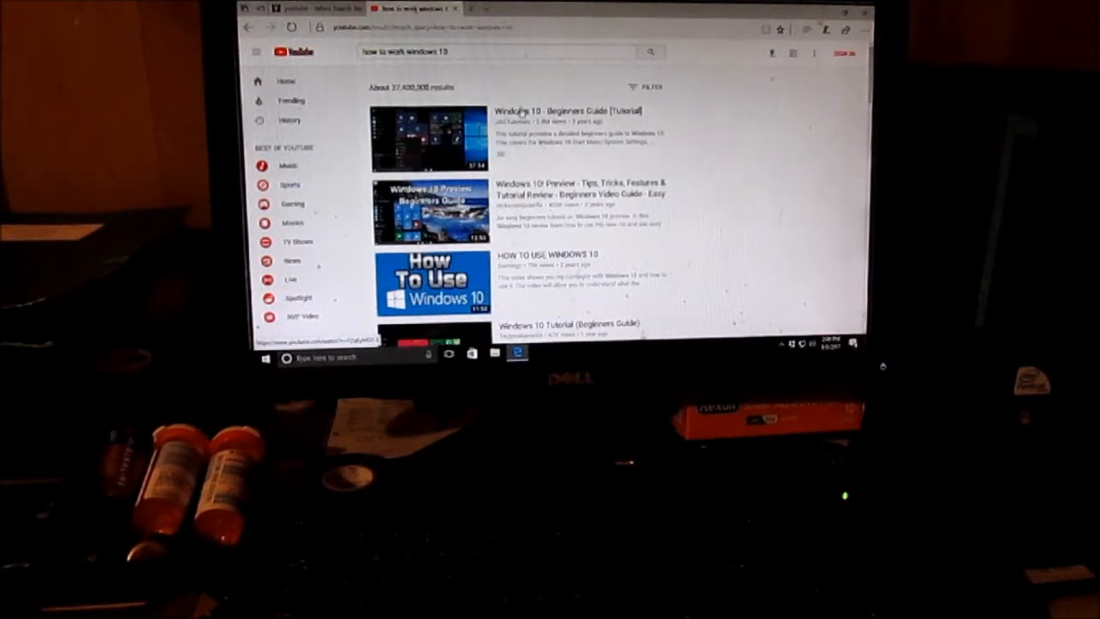
click(429, 138)
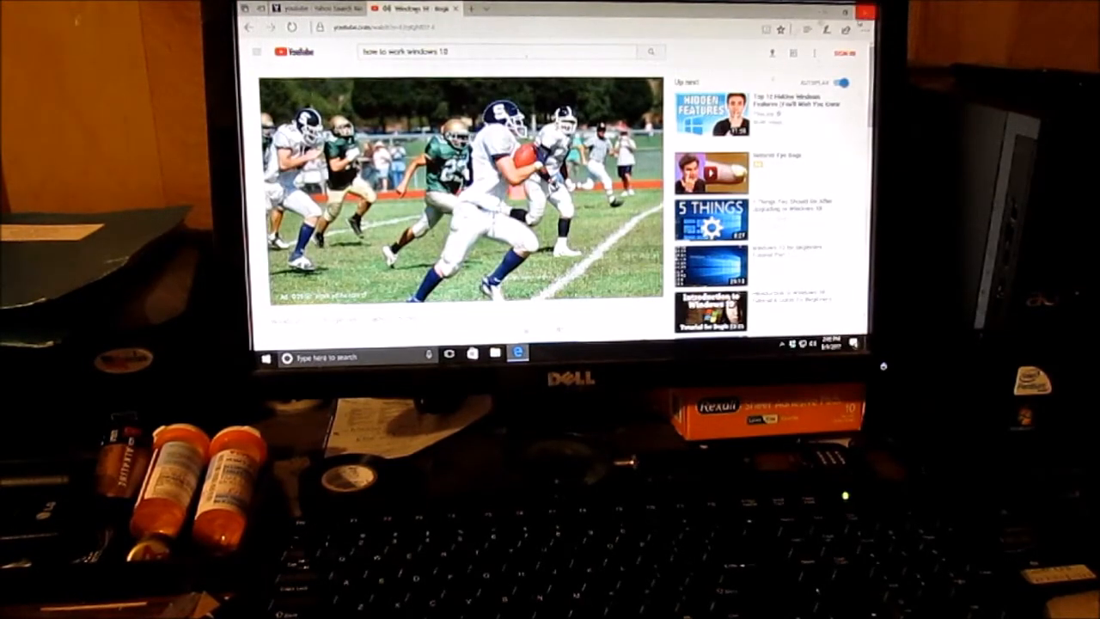
click(863, 16)
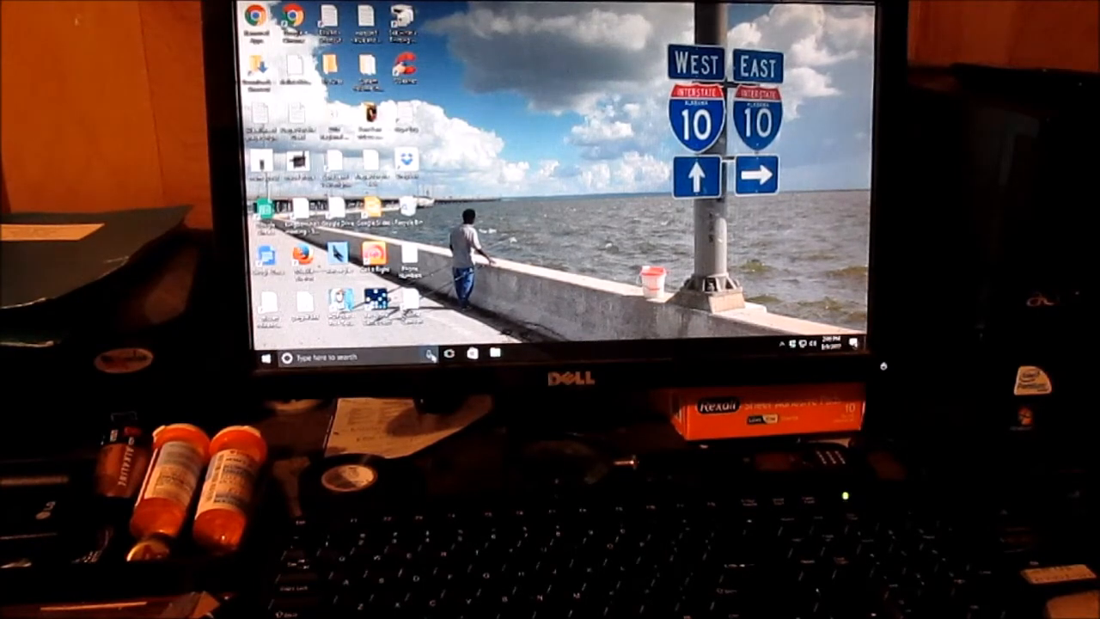
Launch the Windows 10 Essential Training course from the desktop shortcut
click(273, 357)
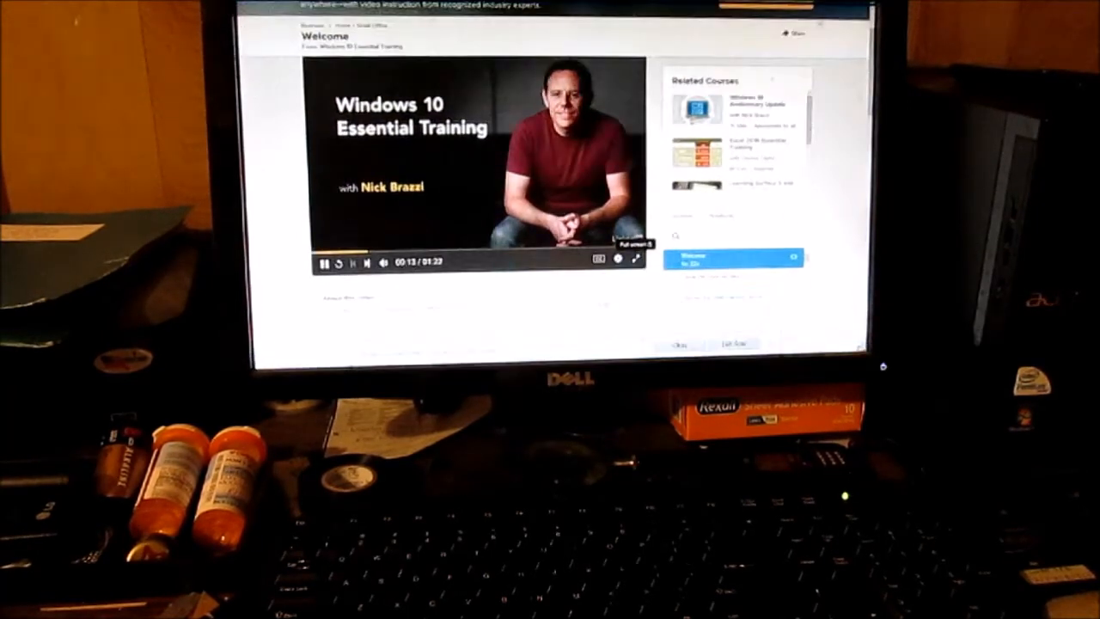
Close the training video window and open the Start menu
click(635, 261)
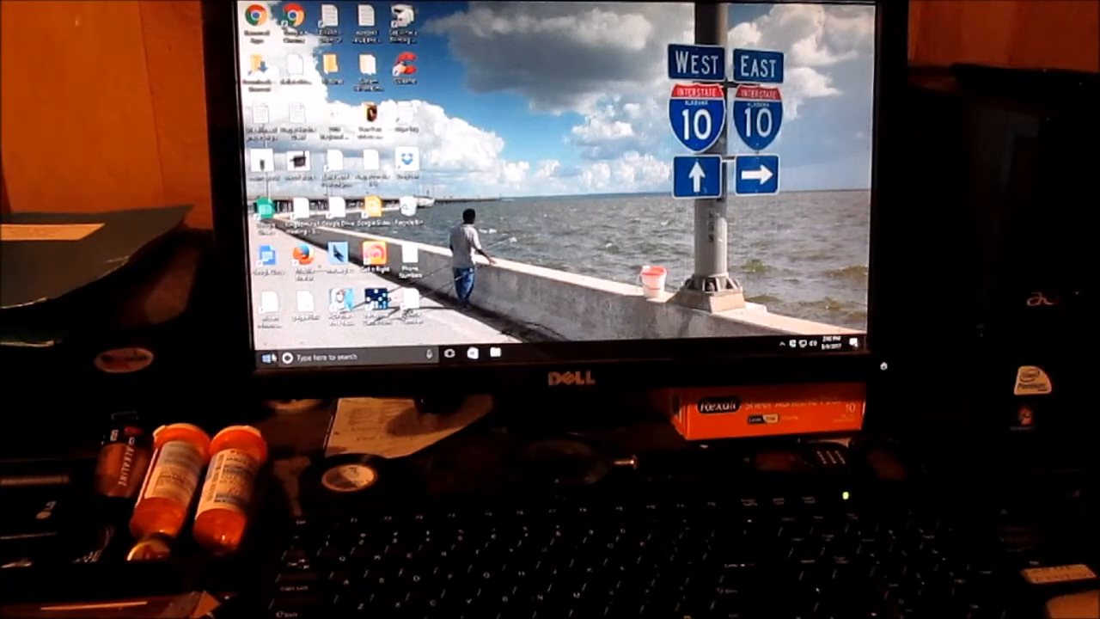
click(268, 356)
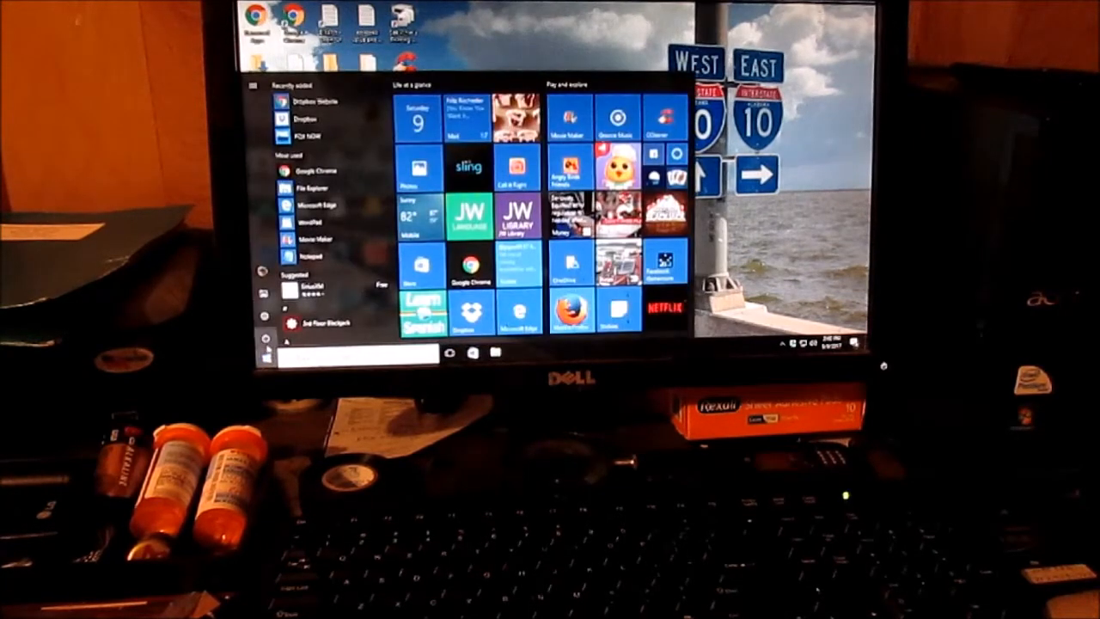